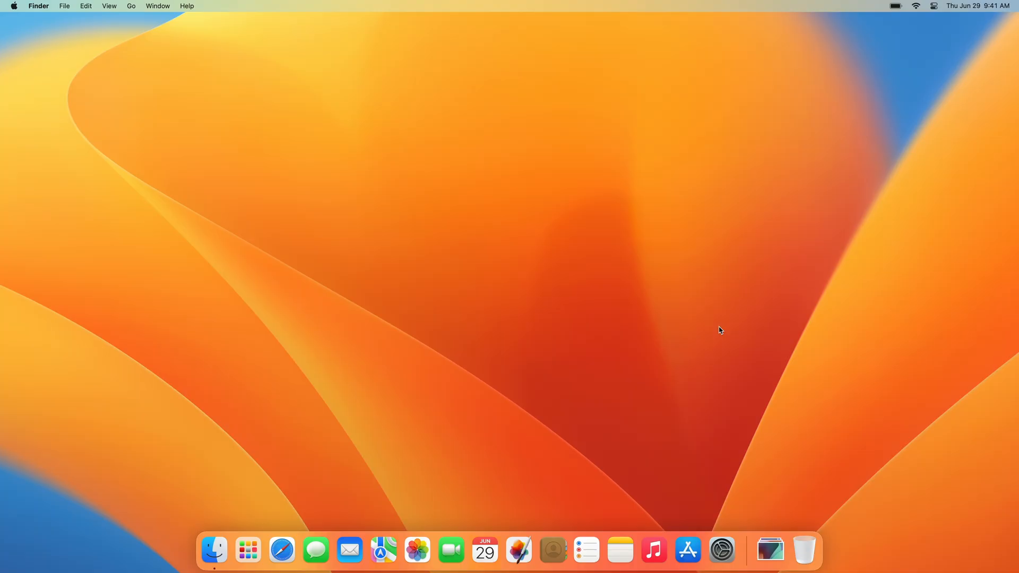
mouse_move(519, 550)
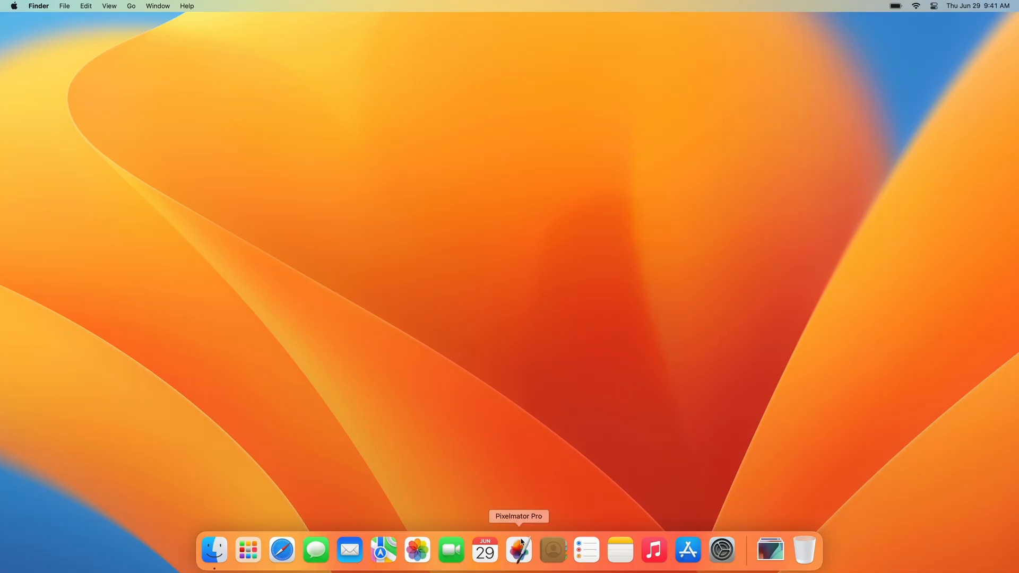
Launch Pixelmator Pro from the Dock.
click(519, 550)
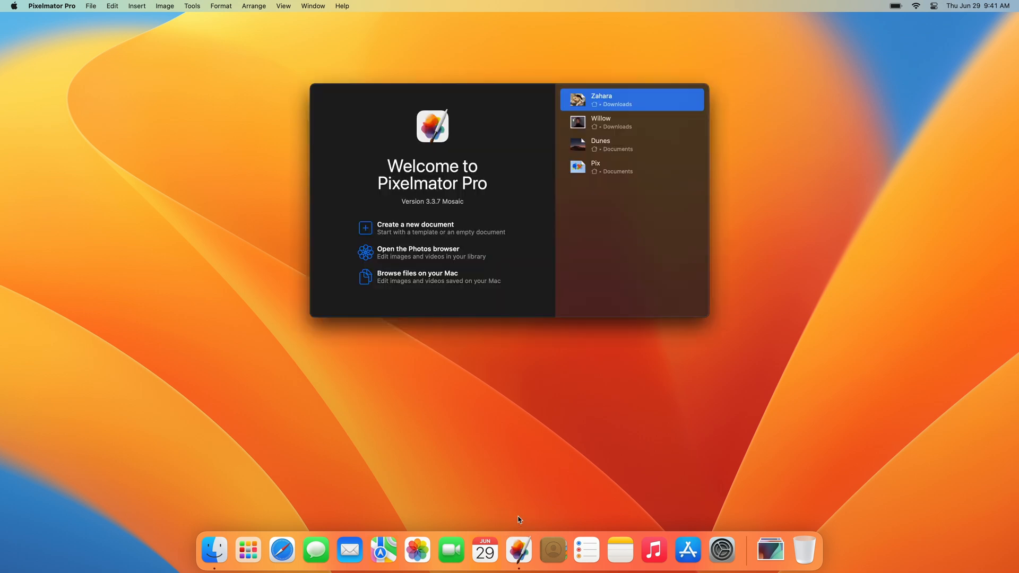
mouse_move(413, 340)
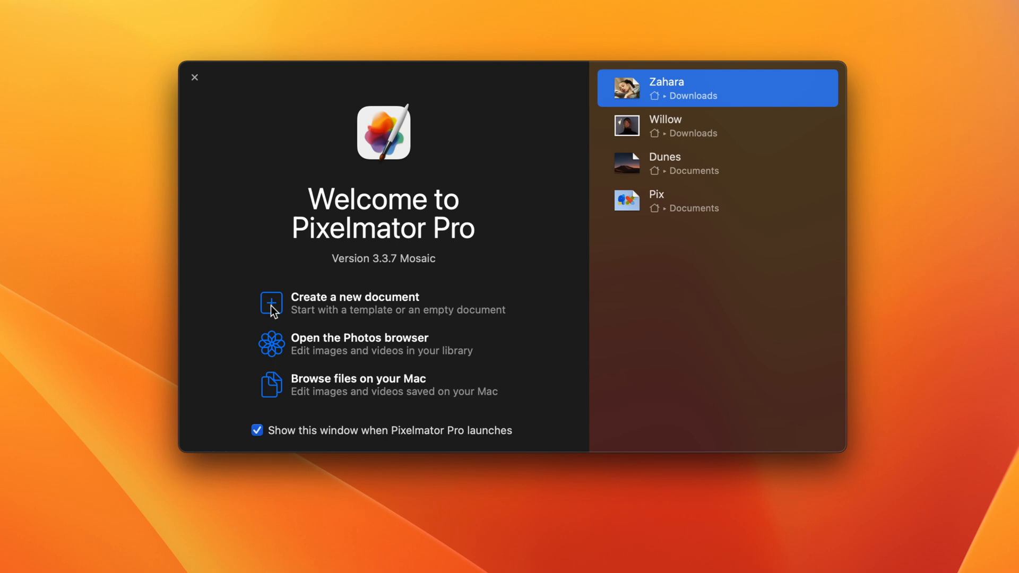
mouse_move(271, 345)
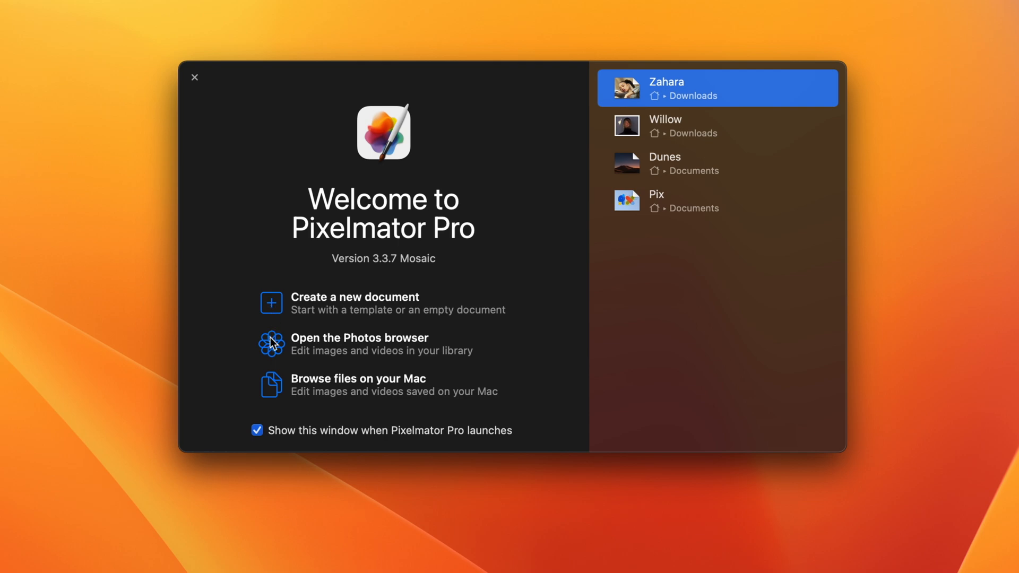
mouse_move(270, 384)
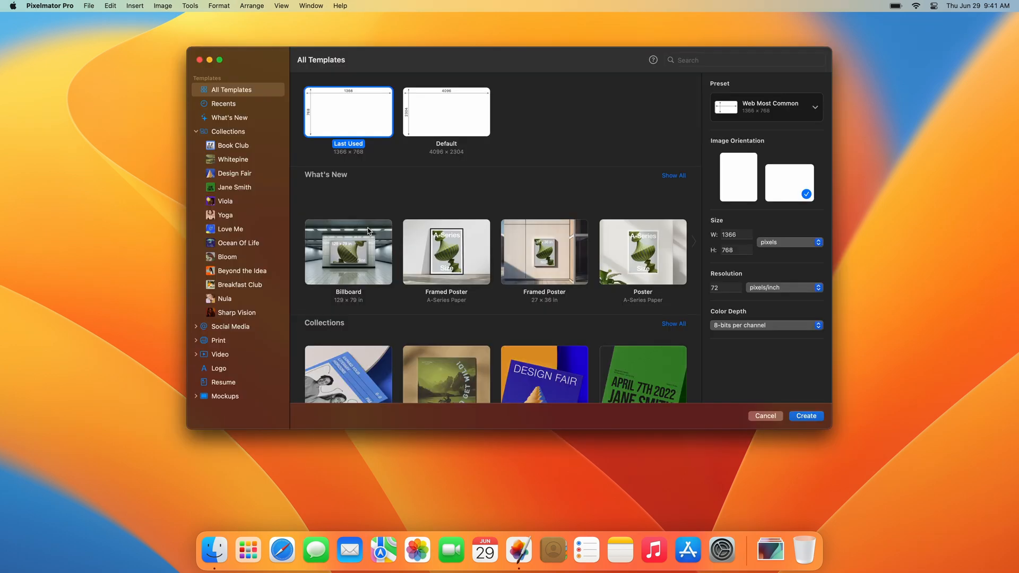
mouse_move(315, 192)
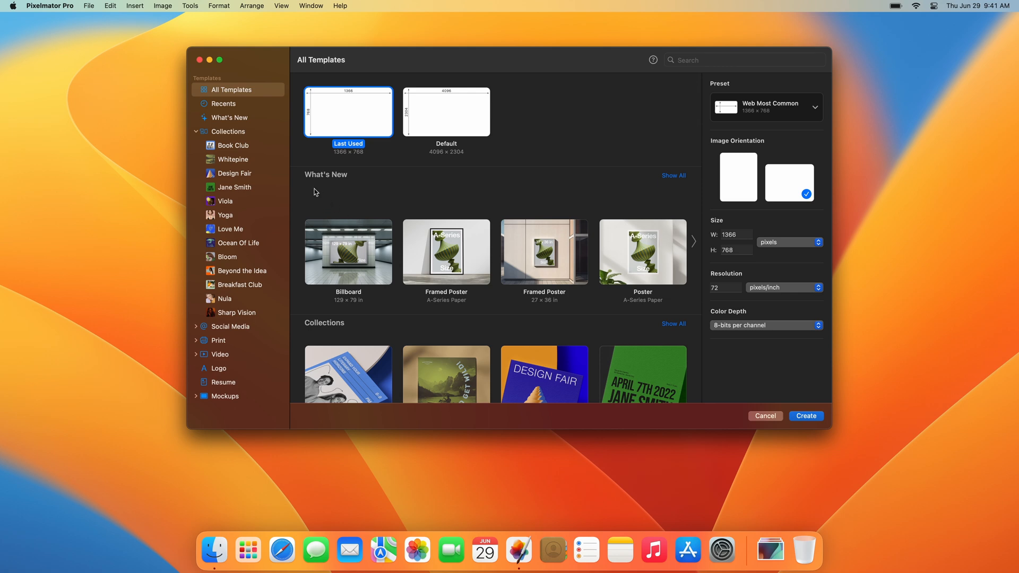
click(223, 104)
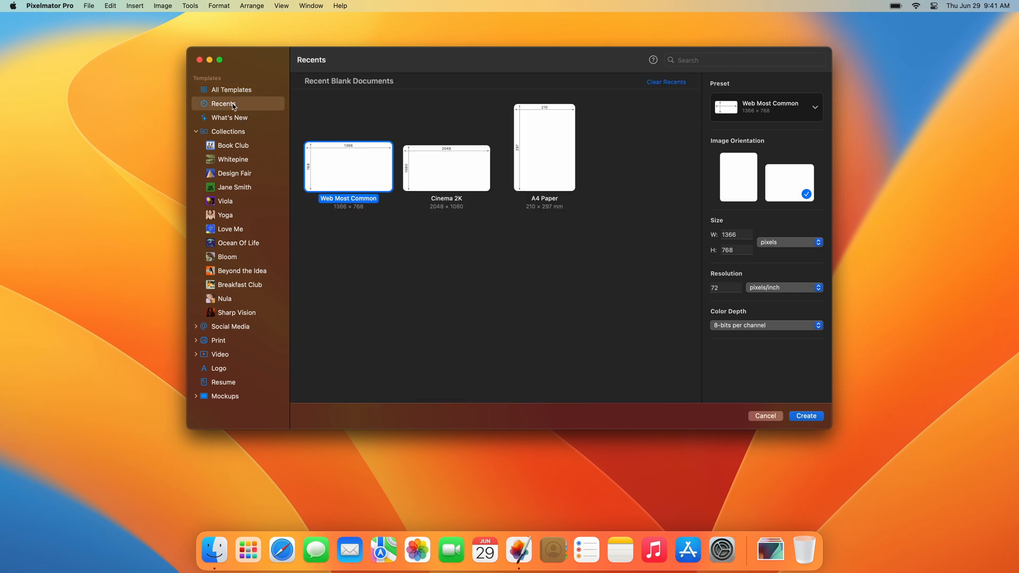
click(230, 117)
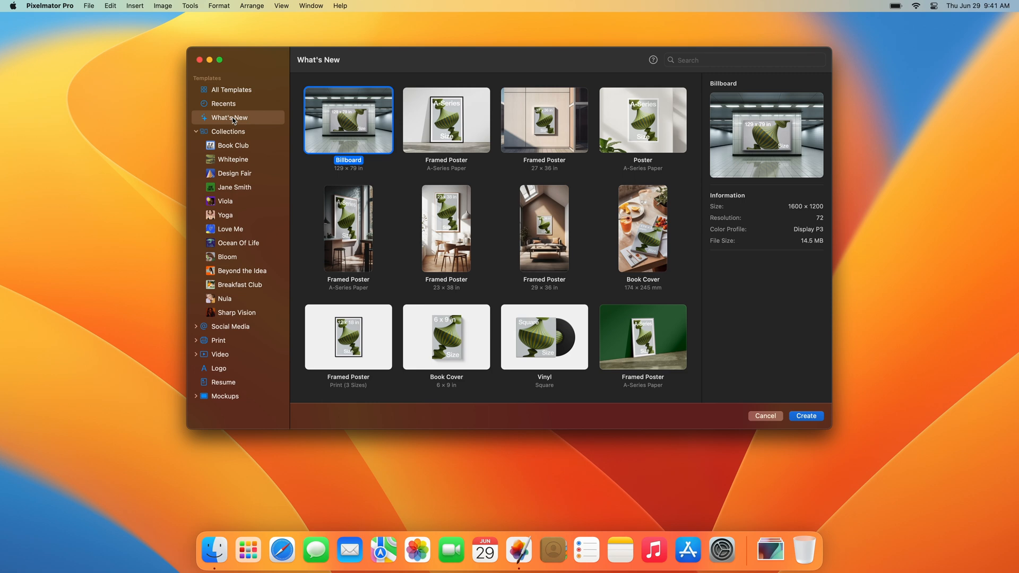
click(227, 131)
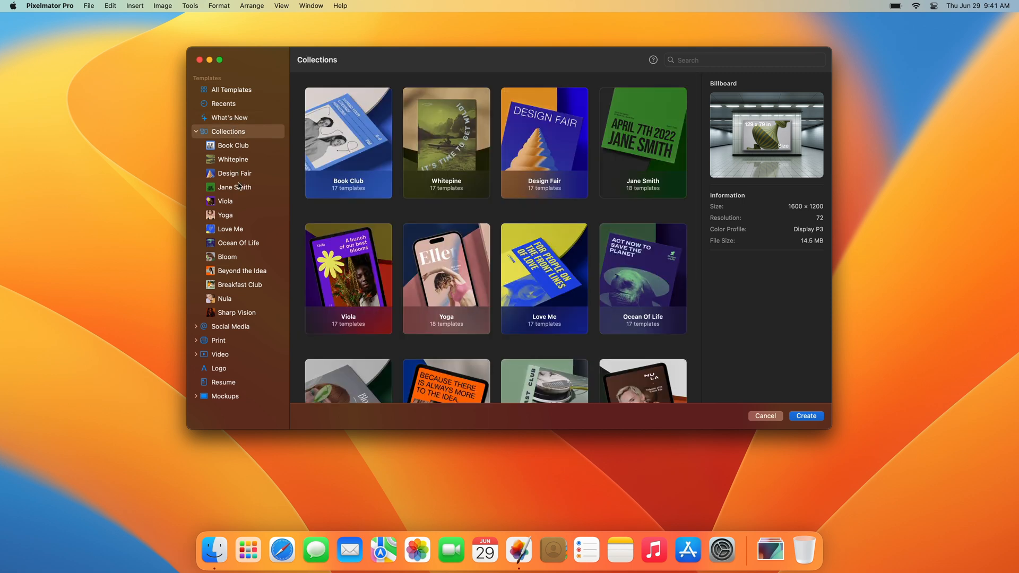
click(230, 326)
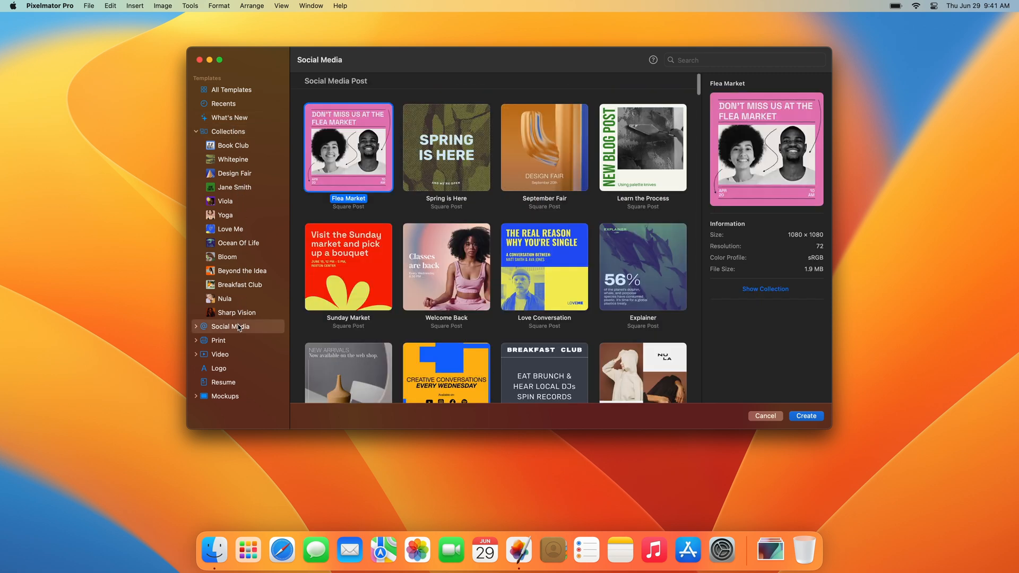
click(224, 396)
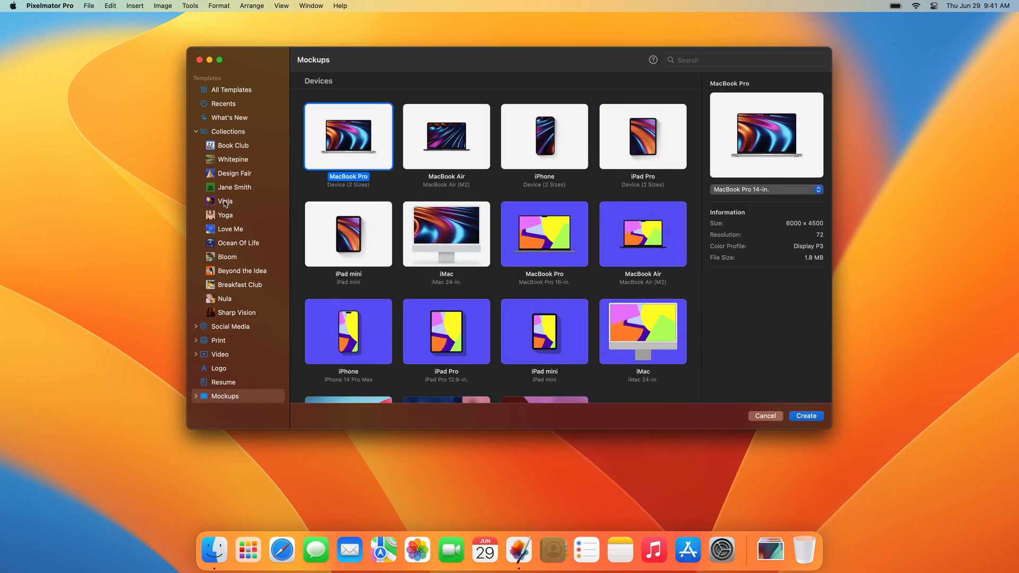
click(230, 90)
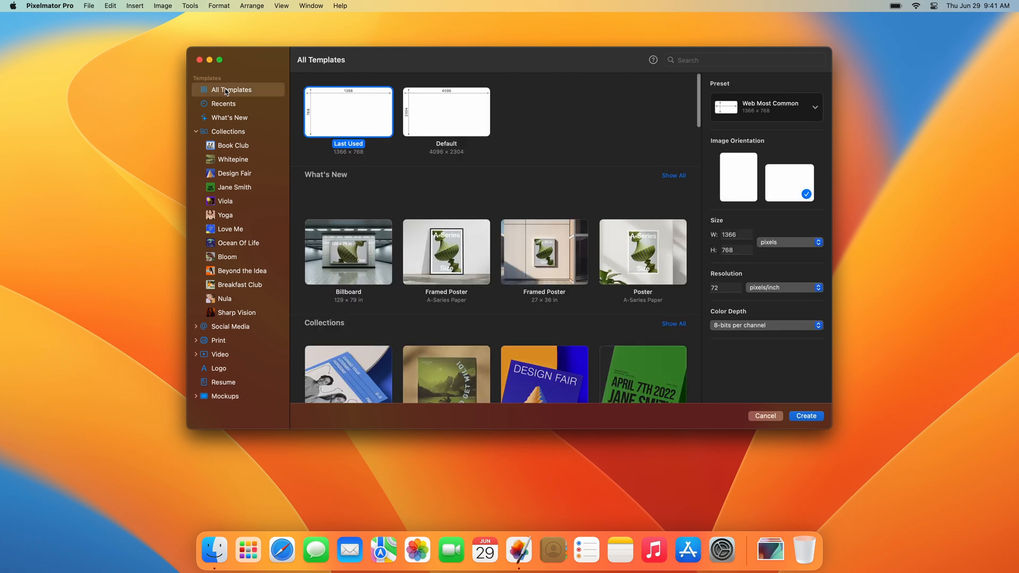
mouse_move(767, 115)
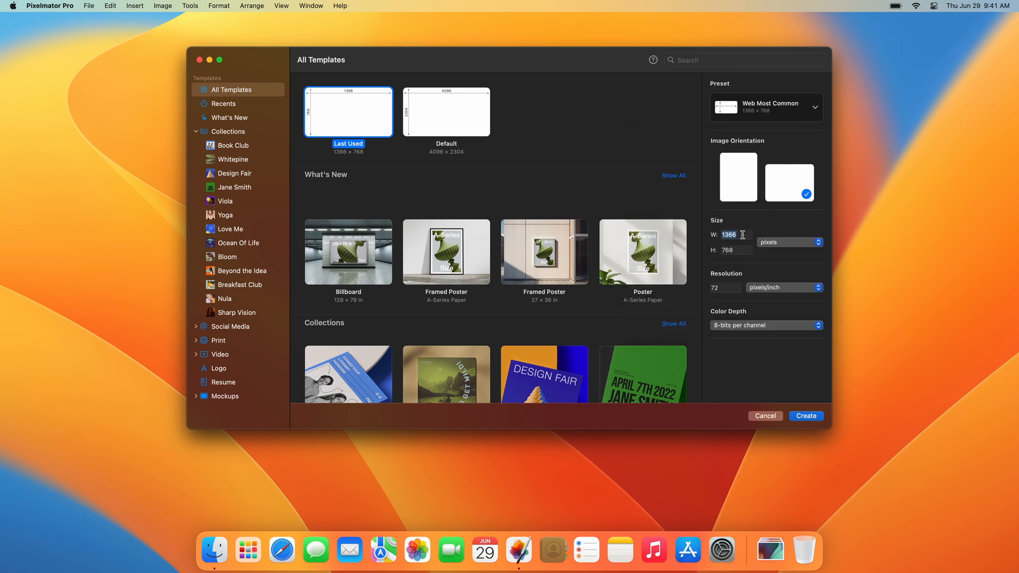
Enter width 2260 and height 1850 pixels, then create the document.
text(22)
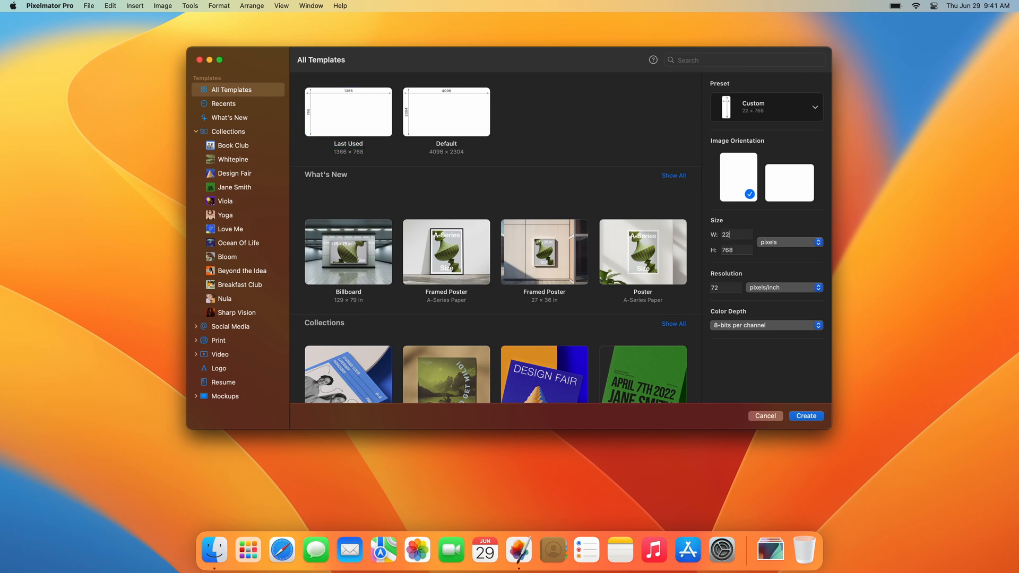
click(789, 182)
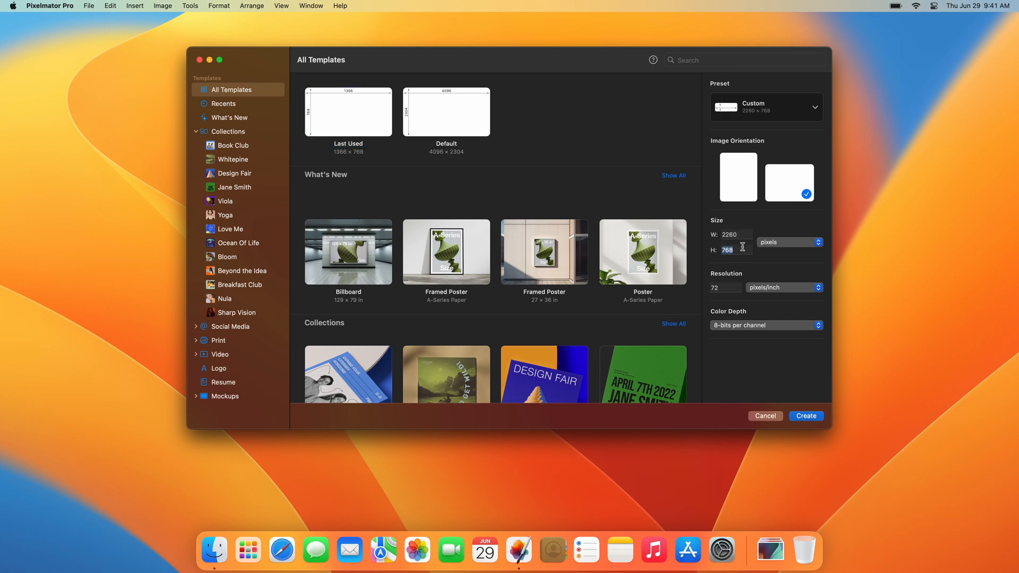
text(1850)
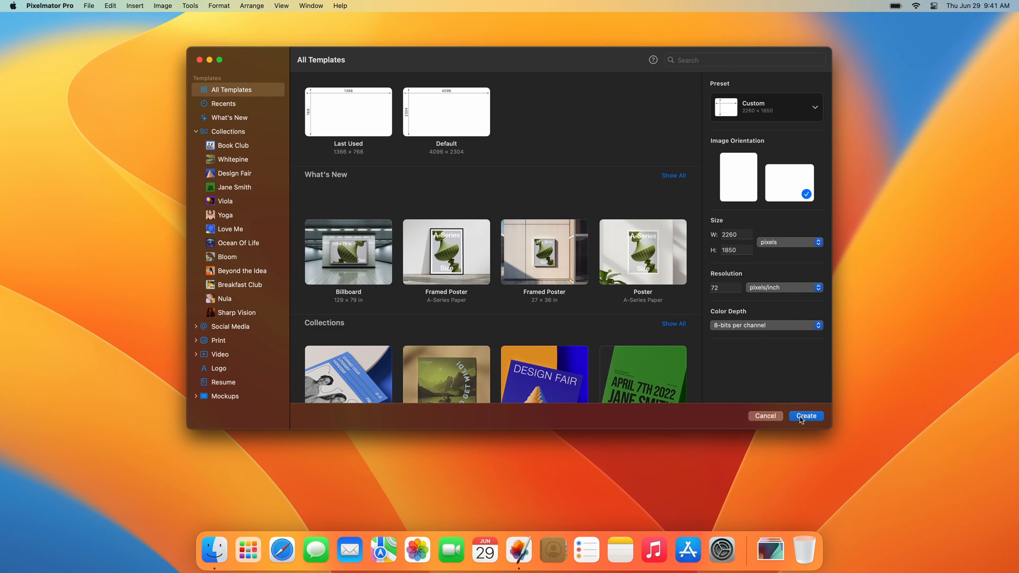
click(806, 415)
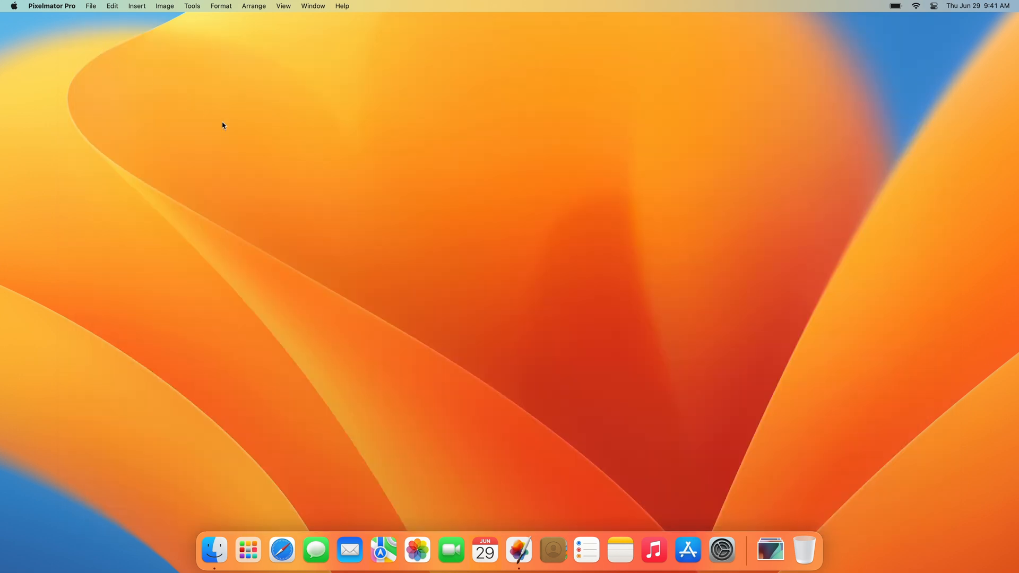
mouse_move(770, 557)
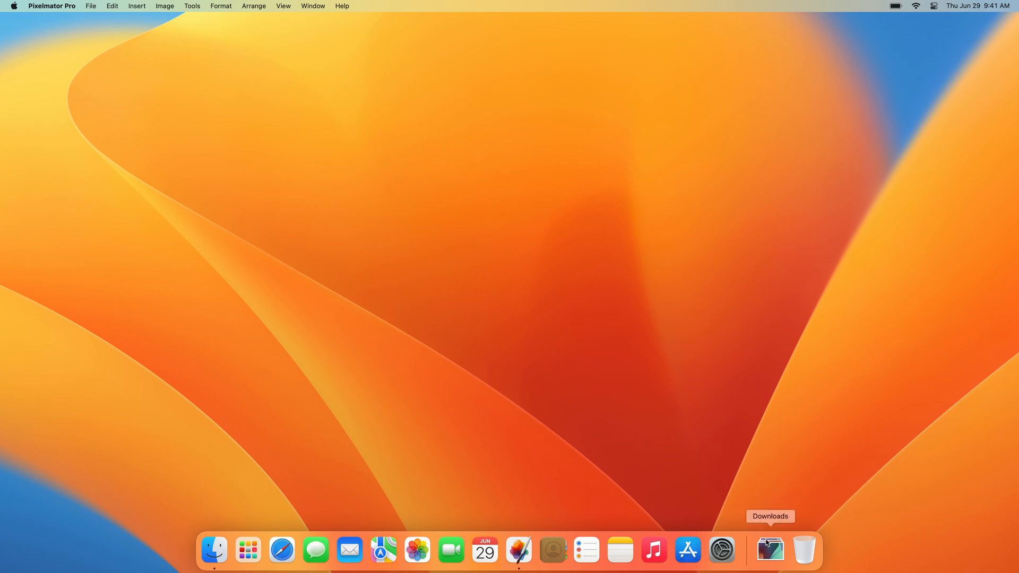
Expand the Downloads stack to show Zahara, Willow and Abstract1–3.
click(769, 551)
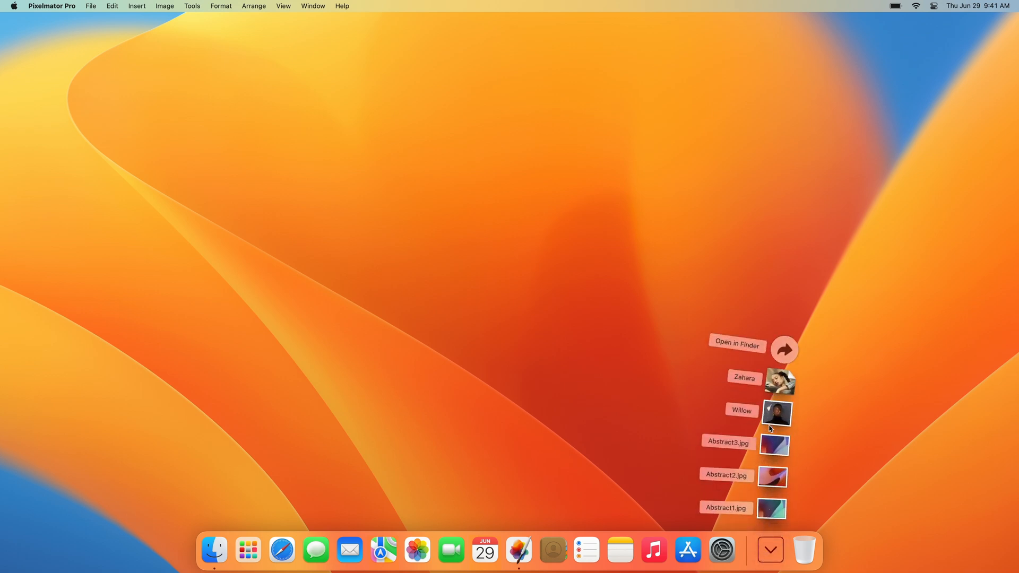